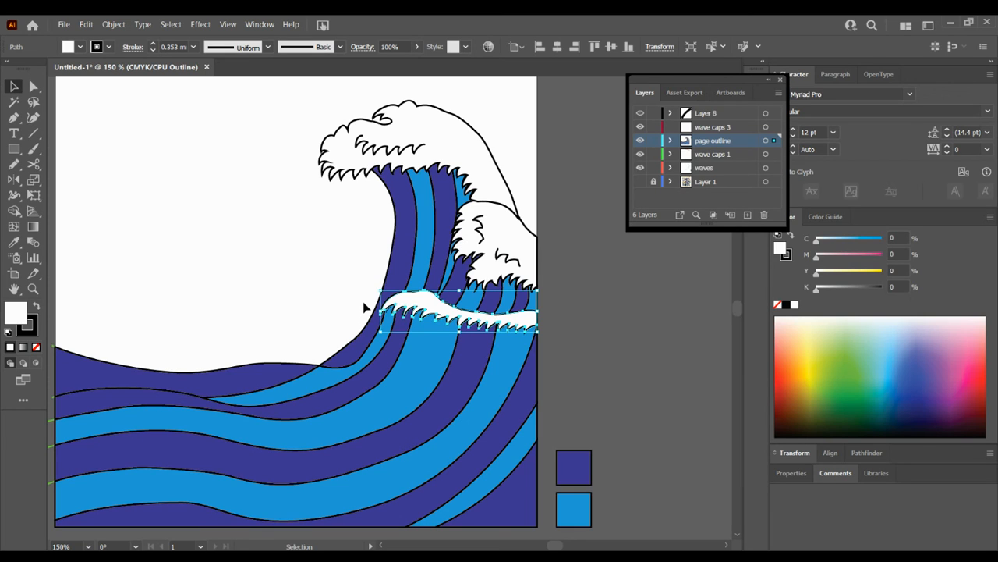
mouse_move(641, 270)
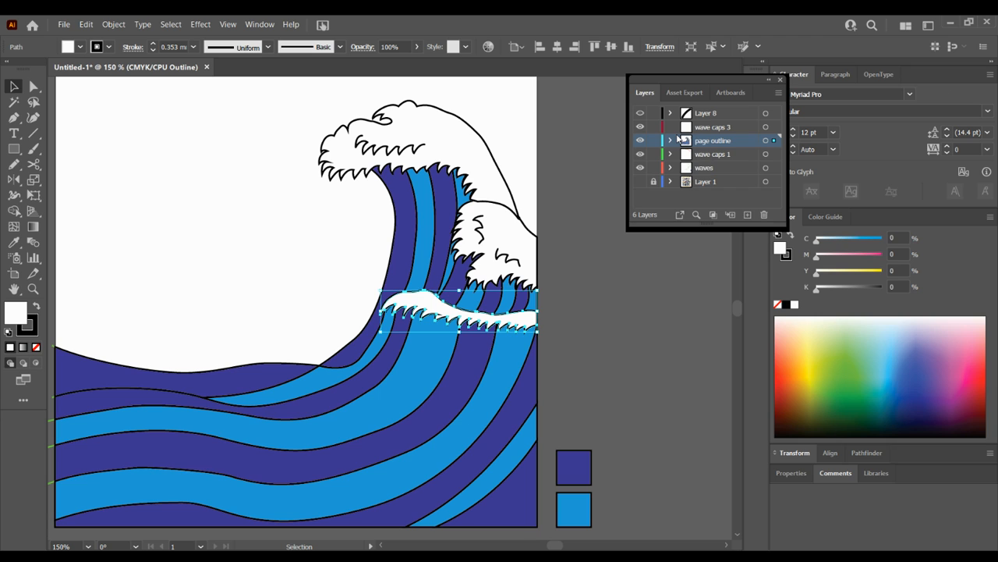
mouse_move(718, 150)
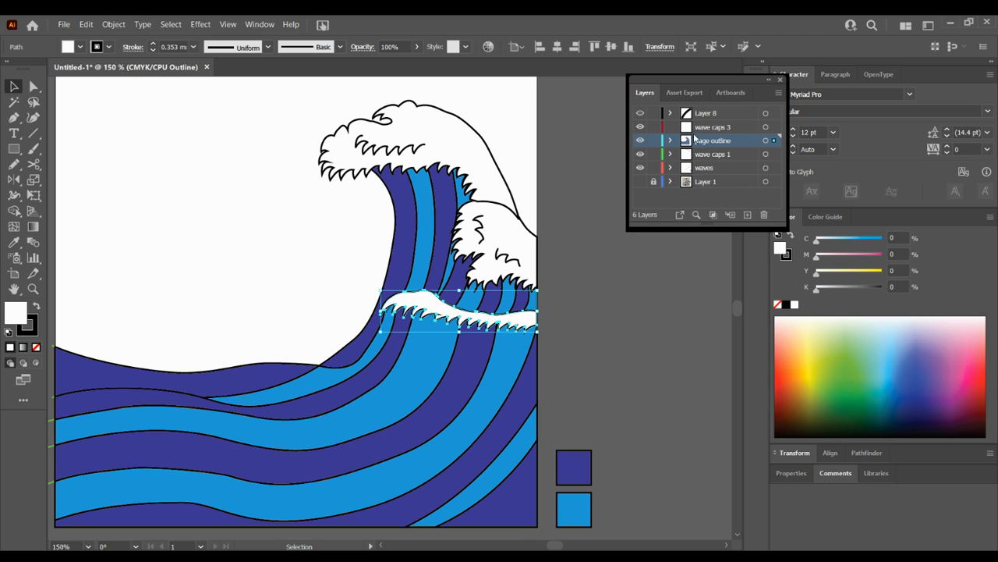
Step: Paste the larger foam cap, move it onto the lower wave crest, and reselect it
left_click(640, 140)
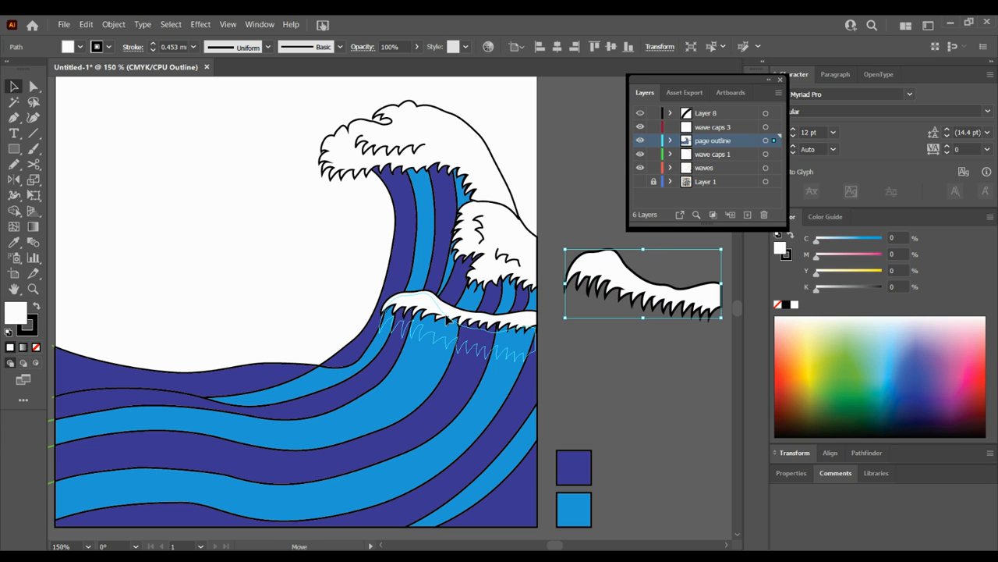
left_click_drag(642, 282, 456, 323)
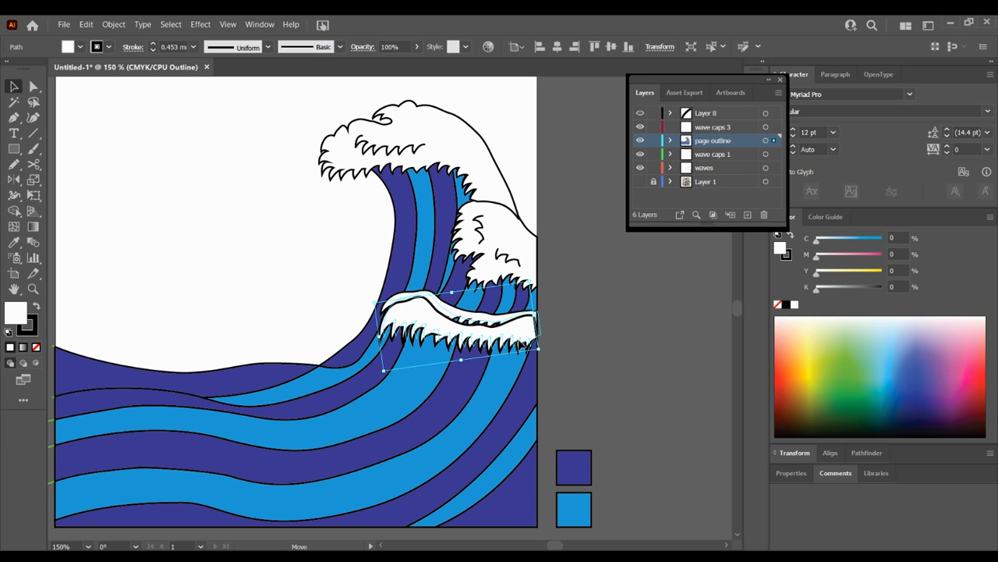
left_click(589, 337)
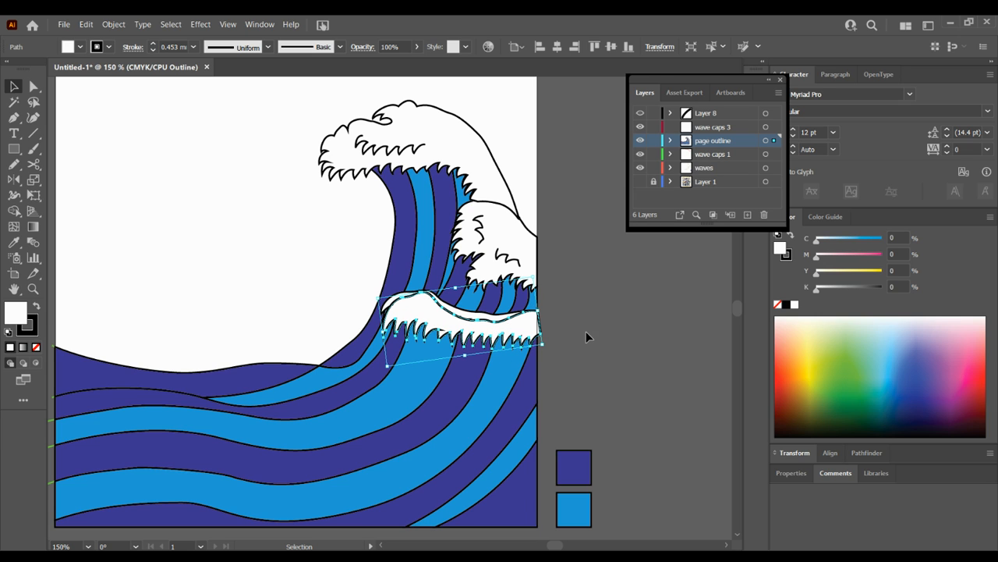
left_click(589, 337)
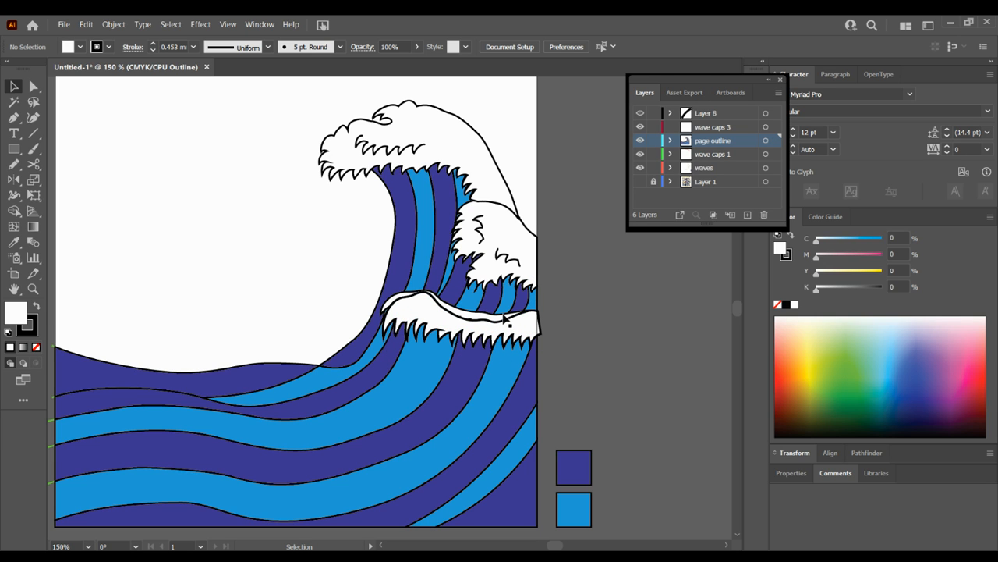
left_click(456, 312)
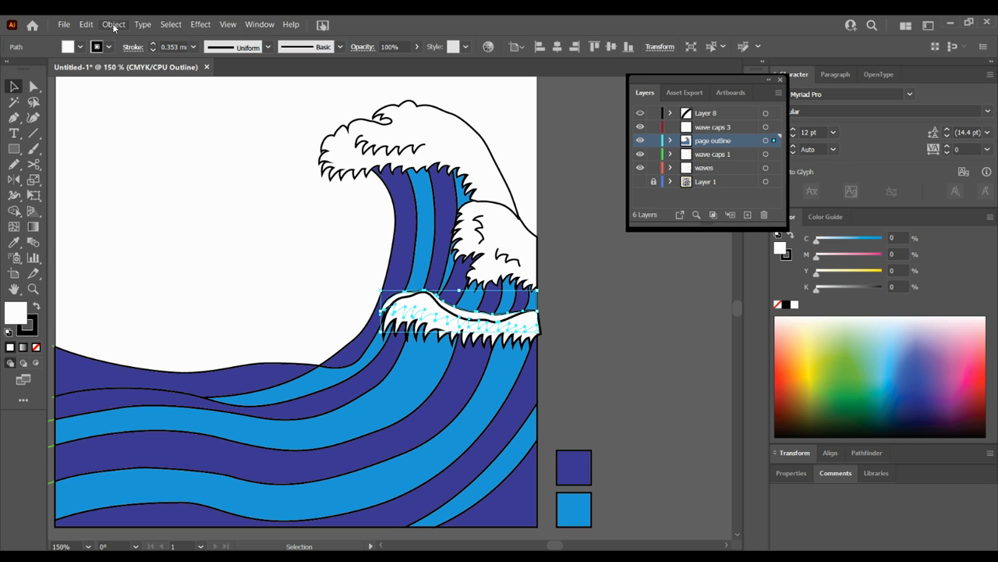
Step: Send the black-edged foam cap copy backward behind the original cap at the lower crest
left_click(114, 24)
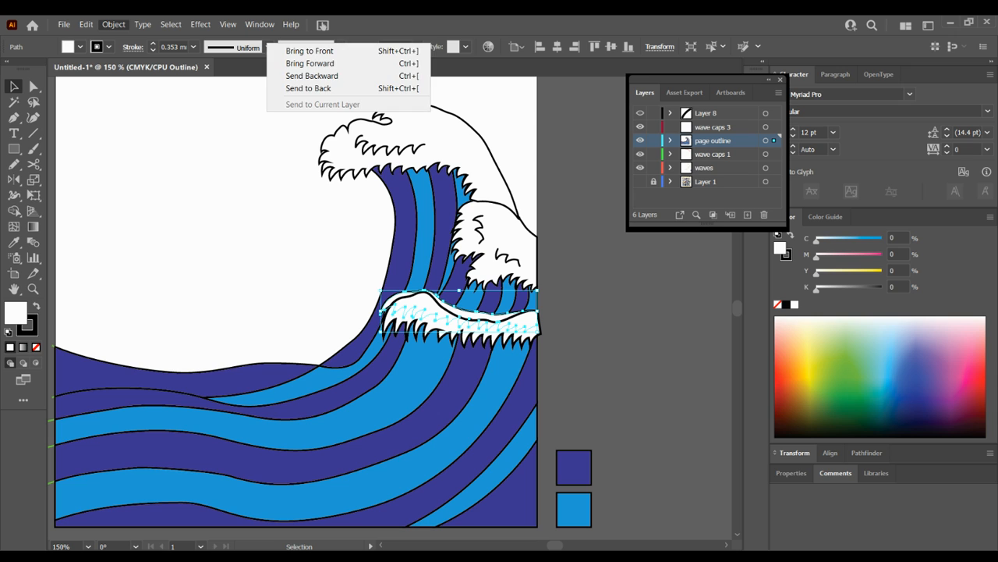
left_click(308, 88)
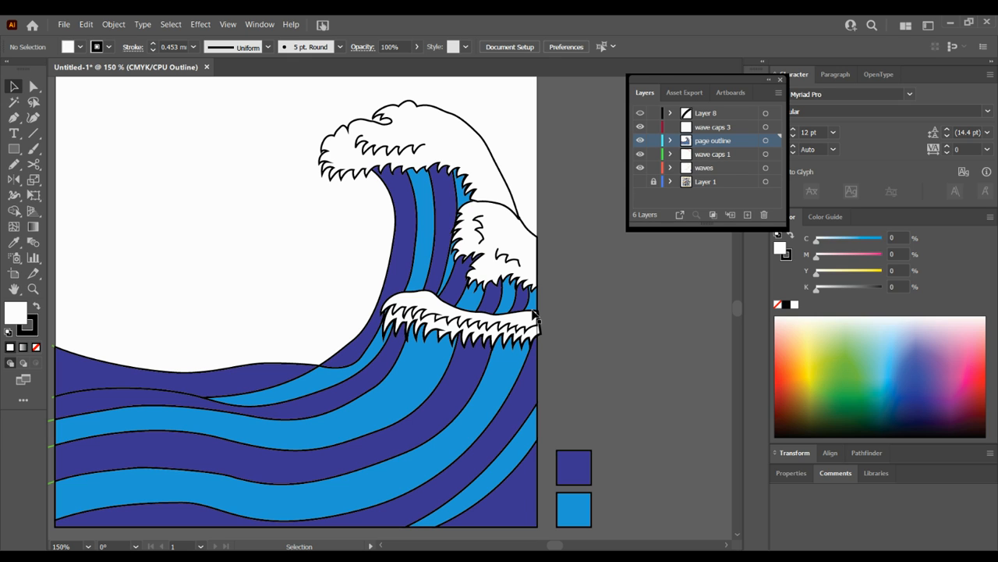
left_click(460, 316)
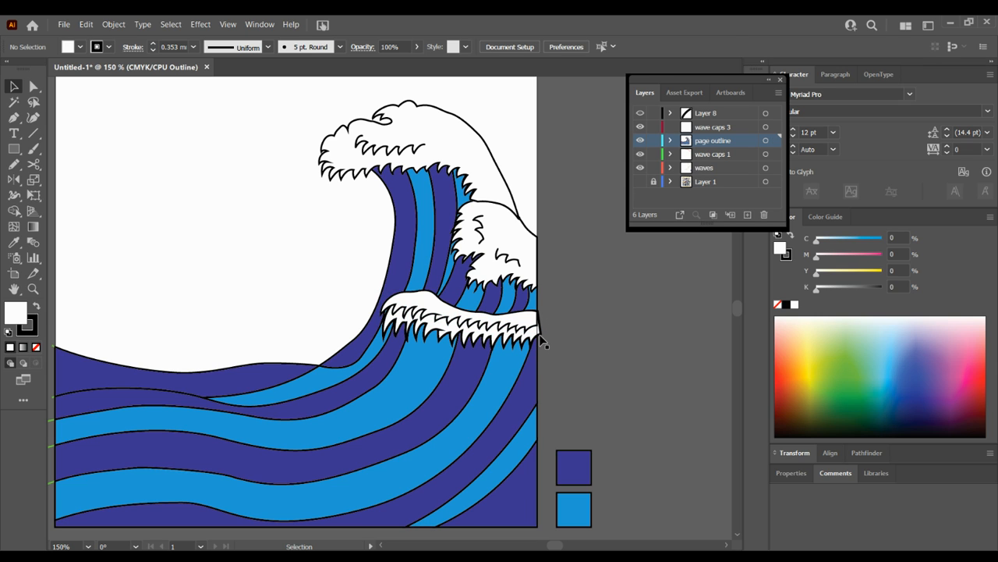
left_click(460, 324)
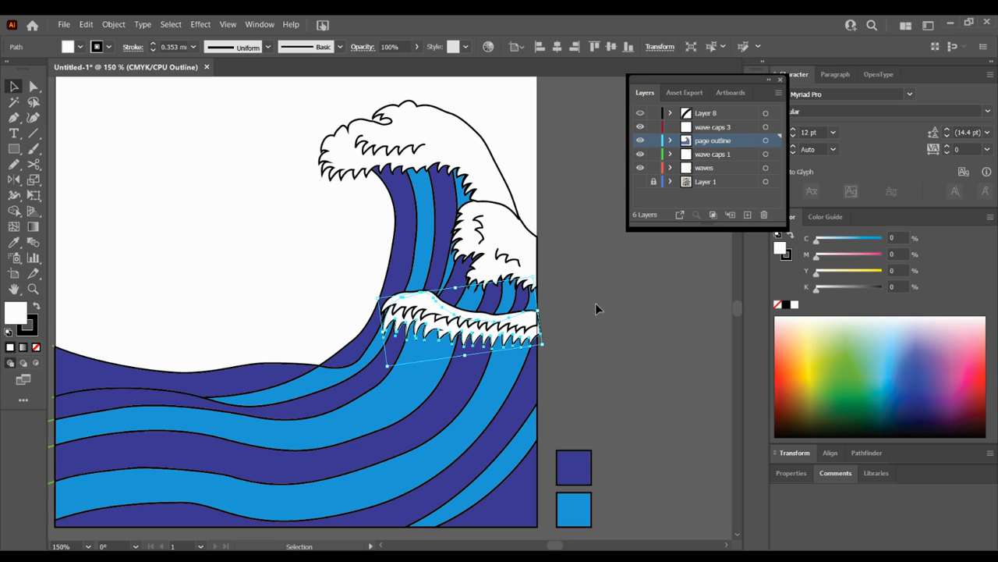
left_click(597, 308)
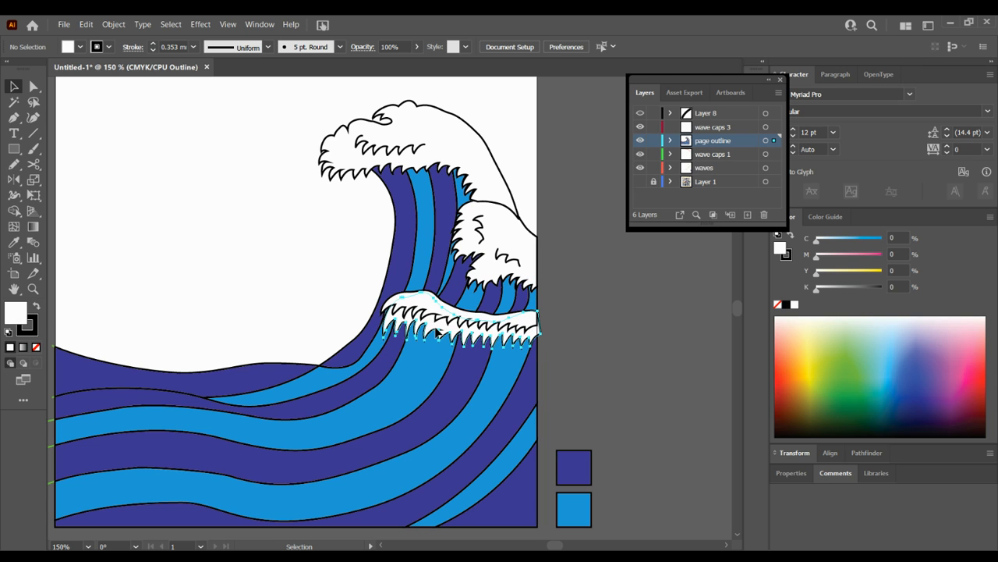
Step: Fill the lower cap's inner foam shape with pale cyan, about 24% C
left_click(437, 331)
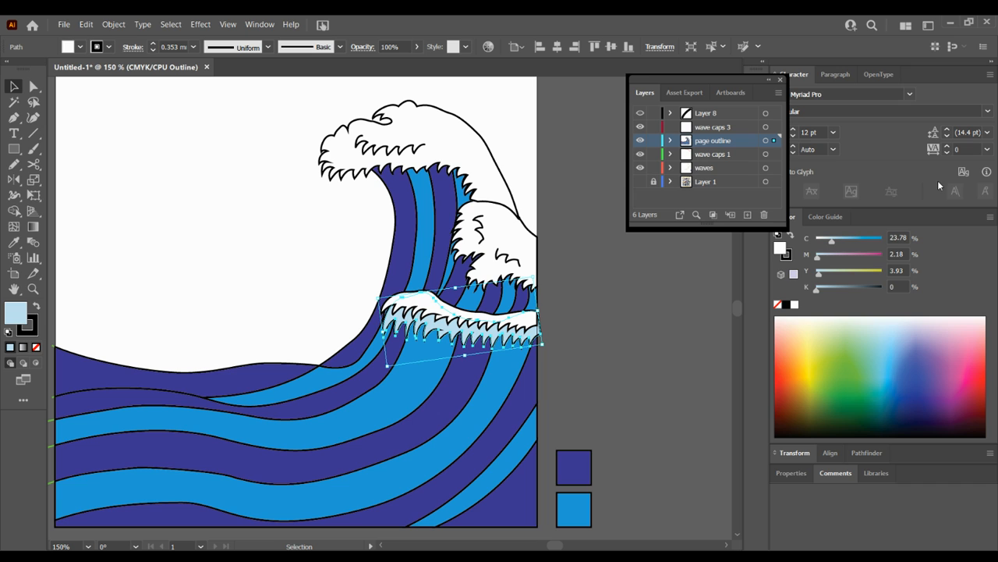
left_click(667, 329)
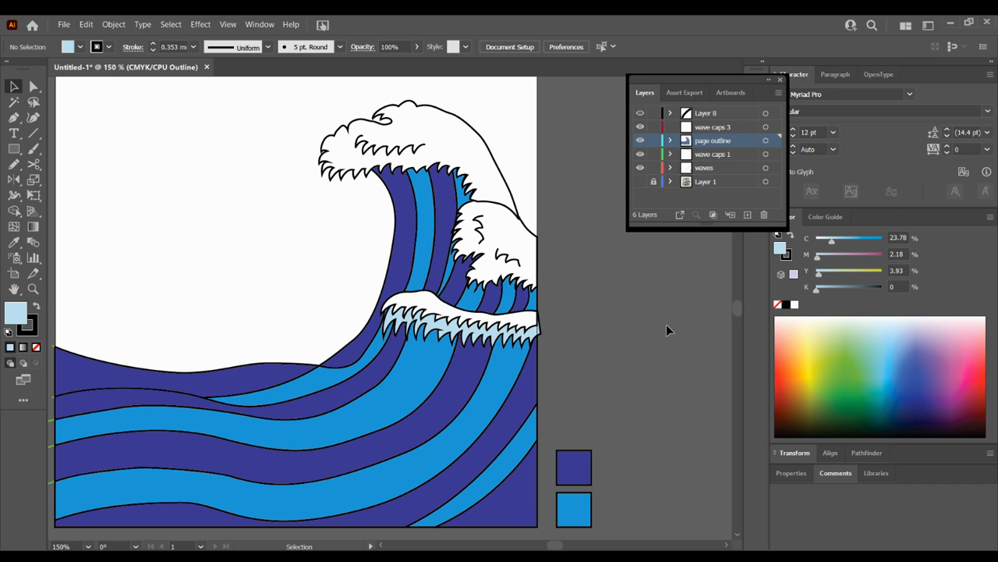
mouse_move(396, 174)
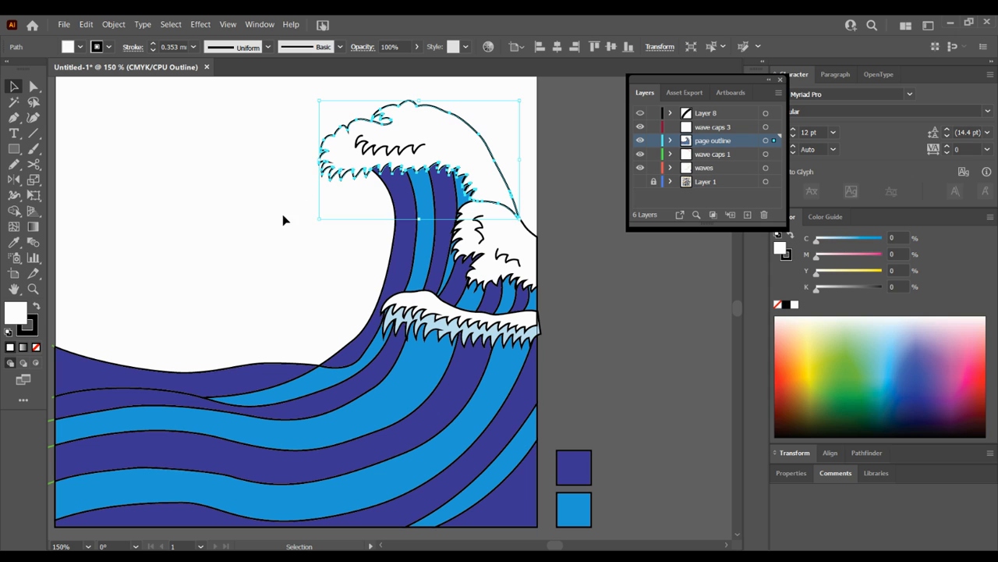
mouse_move(369, 208)
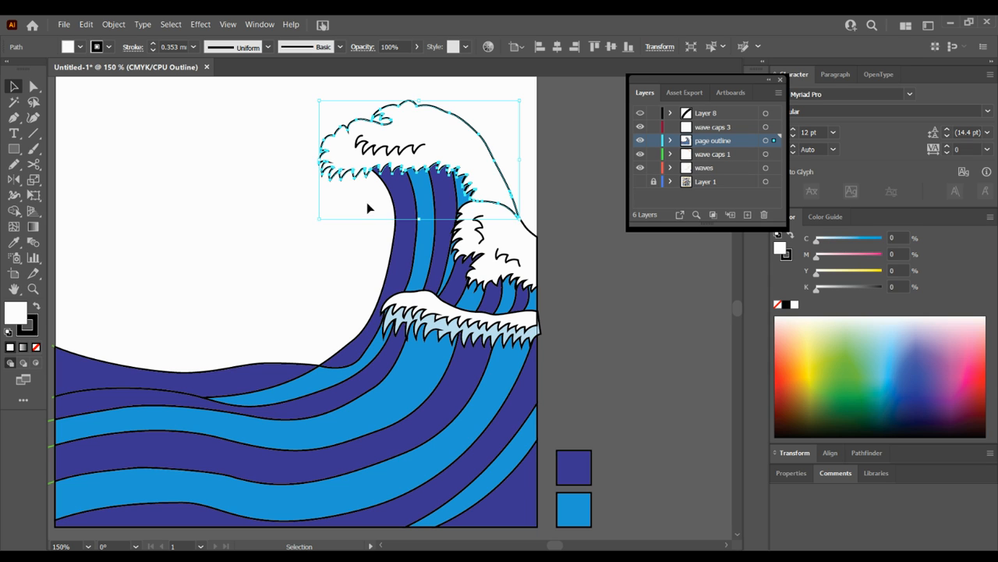
mouse_move(380, 162)
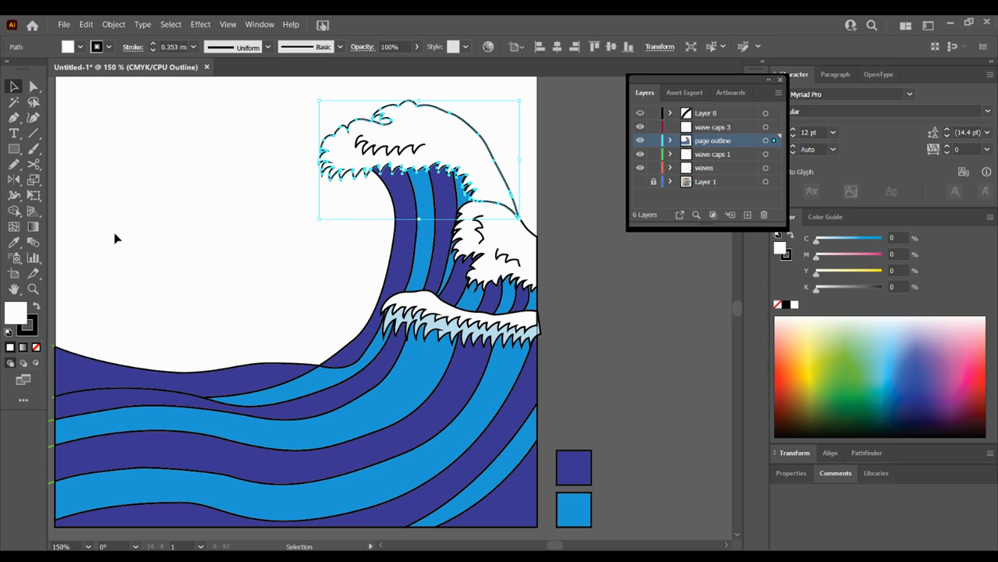
mouse_move(33, 241)
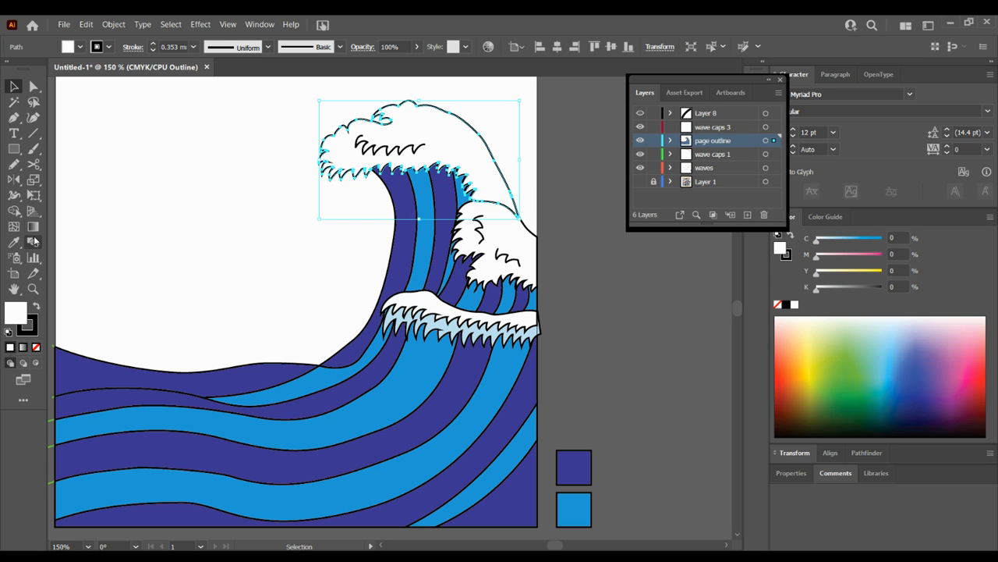
Step: Apply a default white-to-black linear gradient to the top foam crest with the Gradient tool
left_click(32, 226)
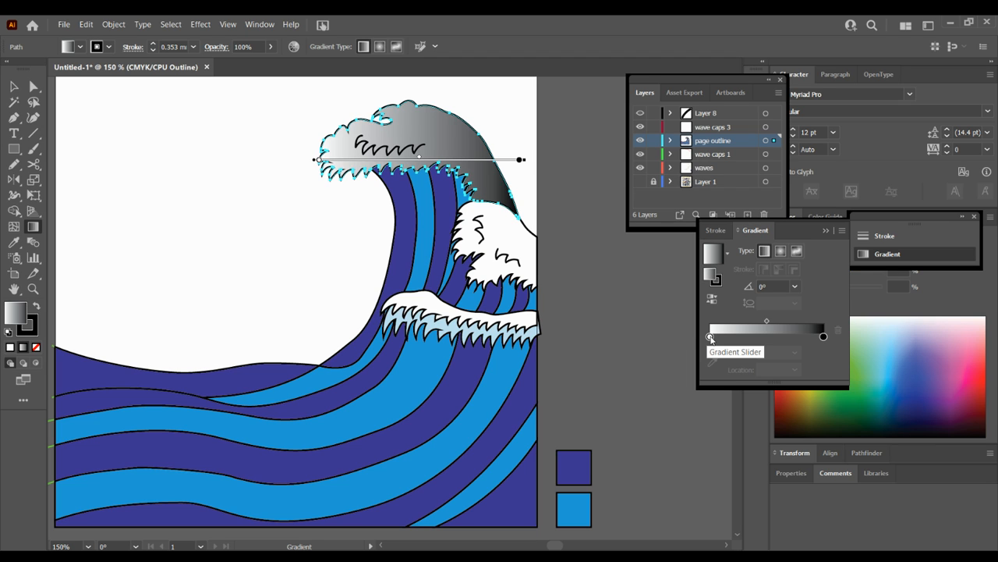
Step: Change the top cap's gradient stops from white and black to CMYK Cyan and white
left_click(709, 337)
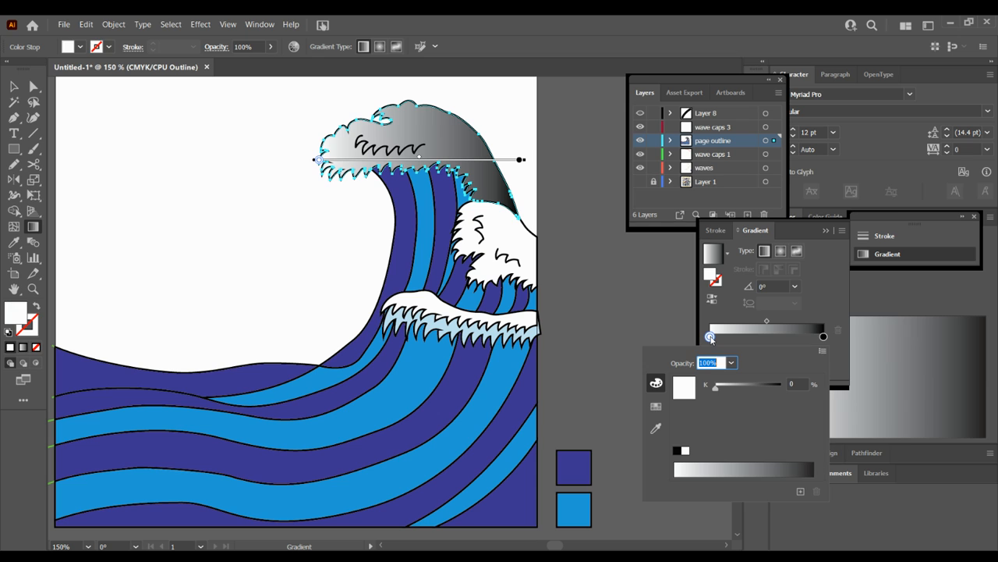
mouse_move(657, 392)
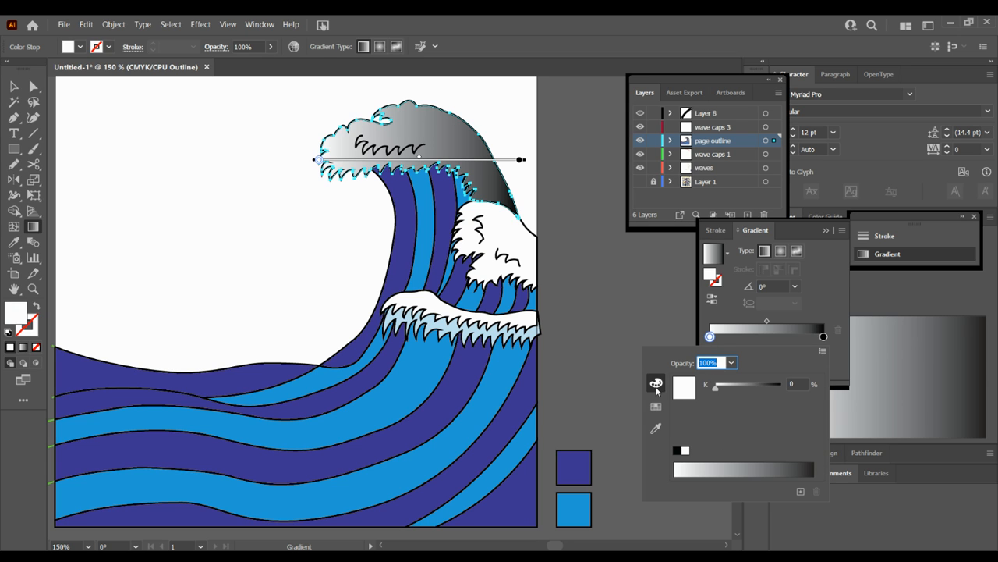
left_click(656, 382)
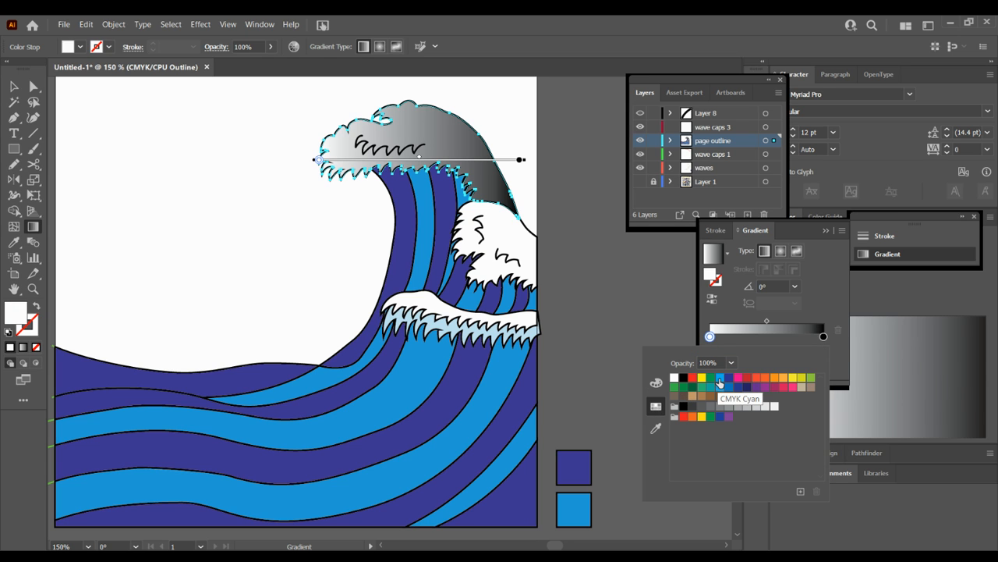
left_click(719, 378)
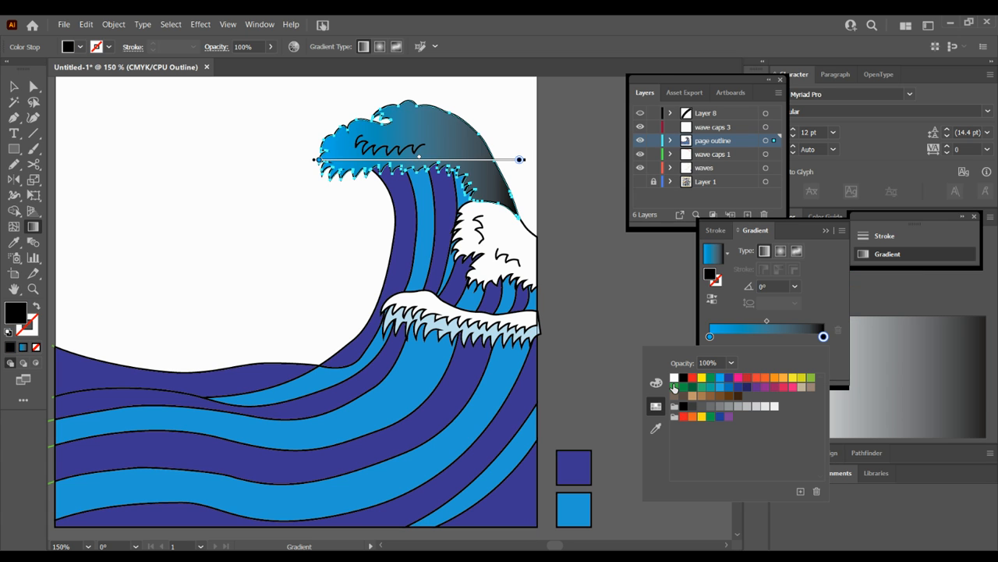
left_click(674, 377)
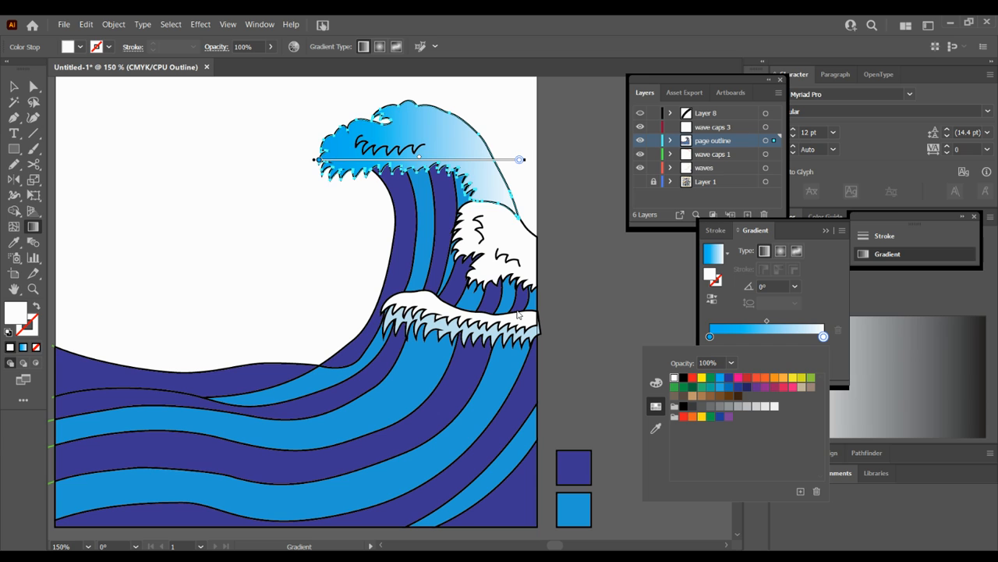
mouse_move(751, 291)
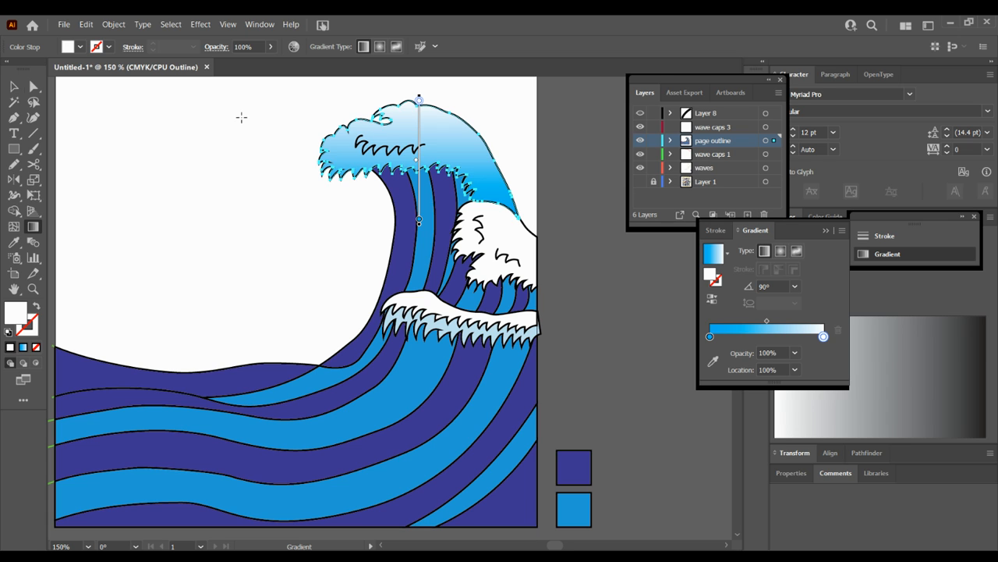
Step: Move the top cap's gradient midpoint to about 27% so blue stays near the base
left_click(33, 87)
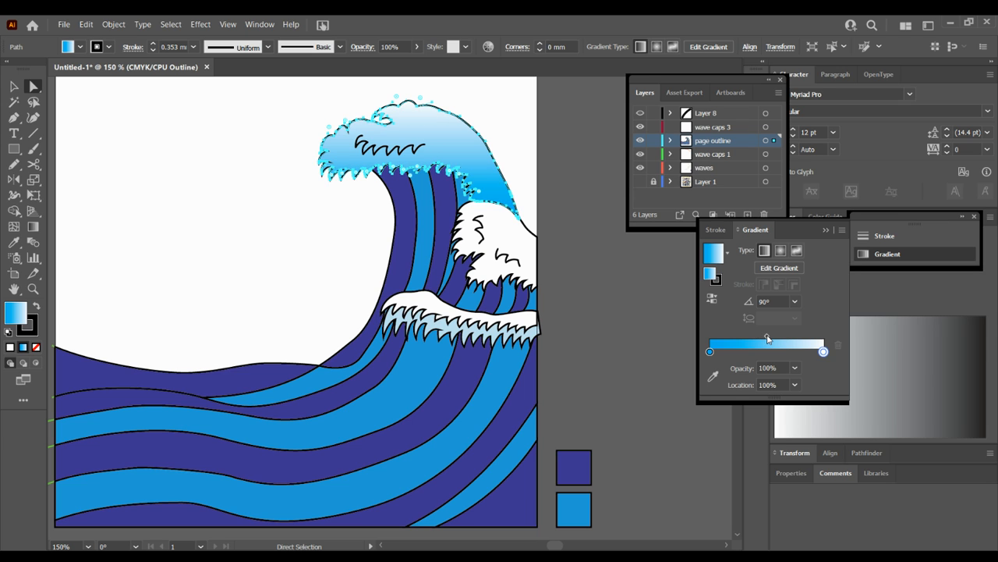
left_click_drag(767, 344, 730, 344)
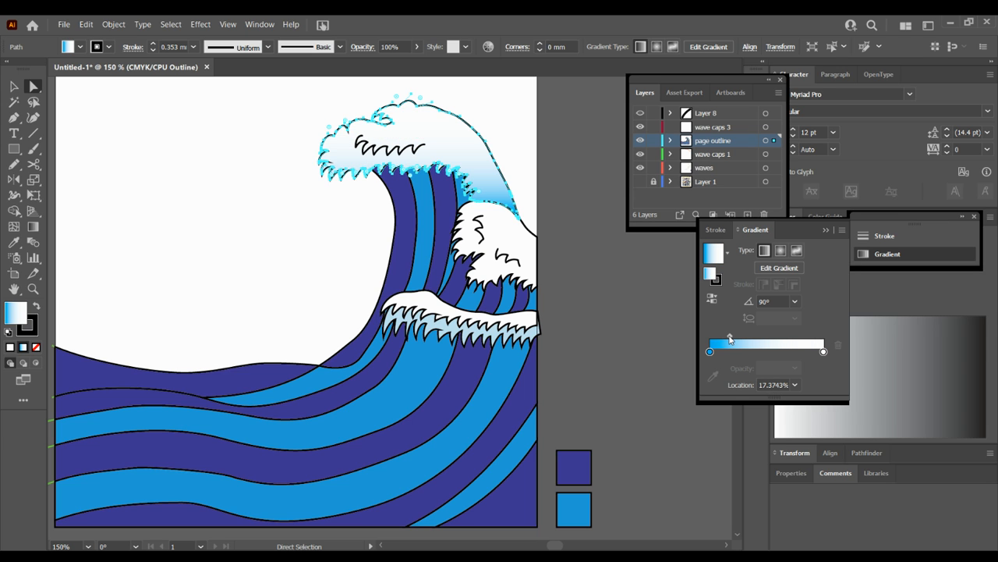
left_click_drag(729, 337, 741, 337)
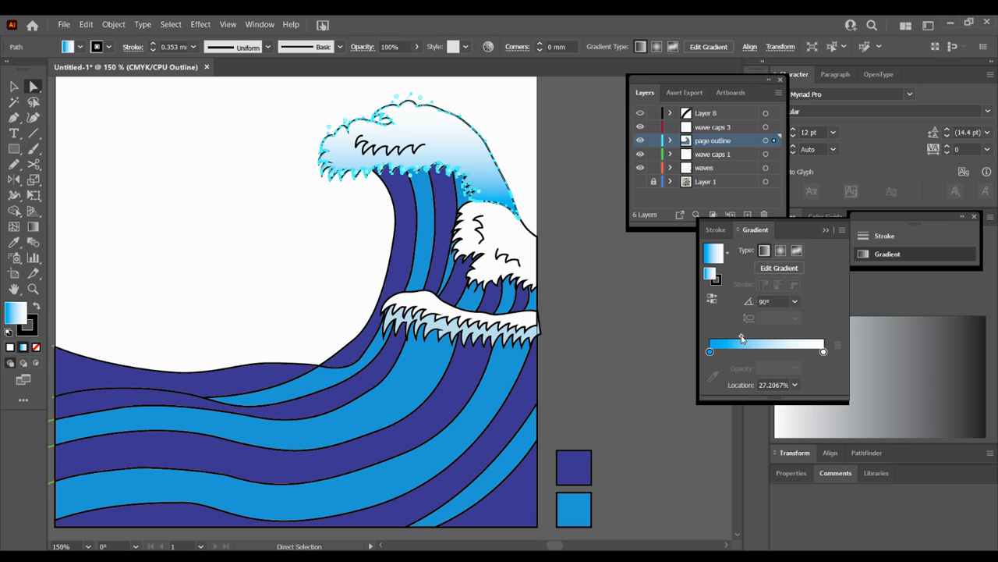
mouse_move(734, 335)
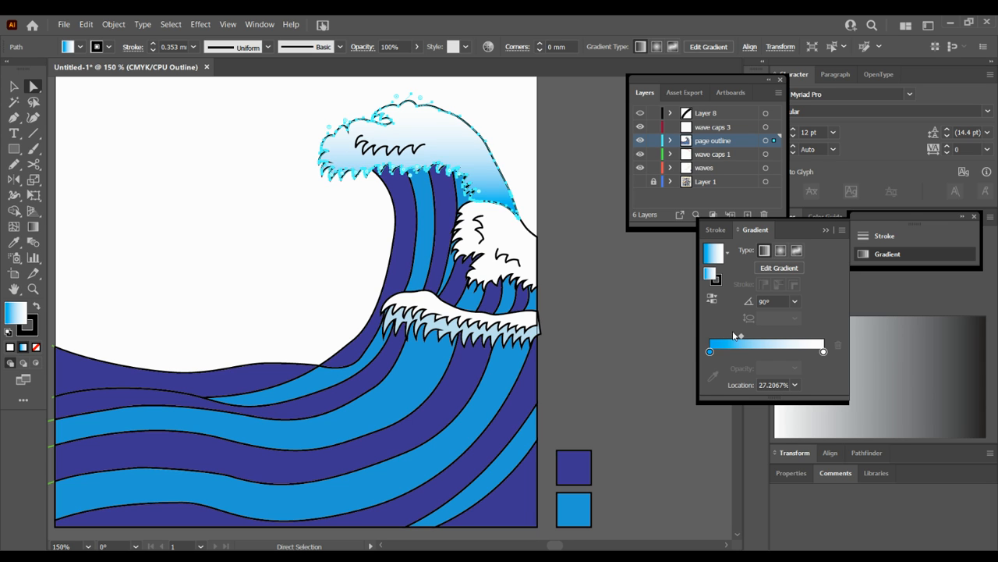
left_click_drag(739, 335, 728, 337)
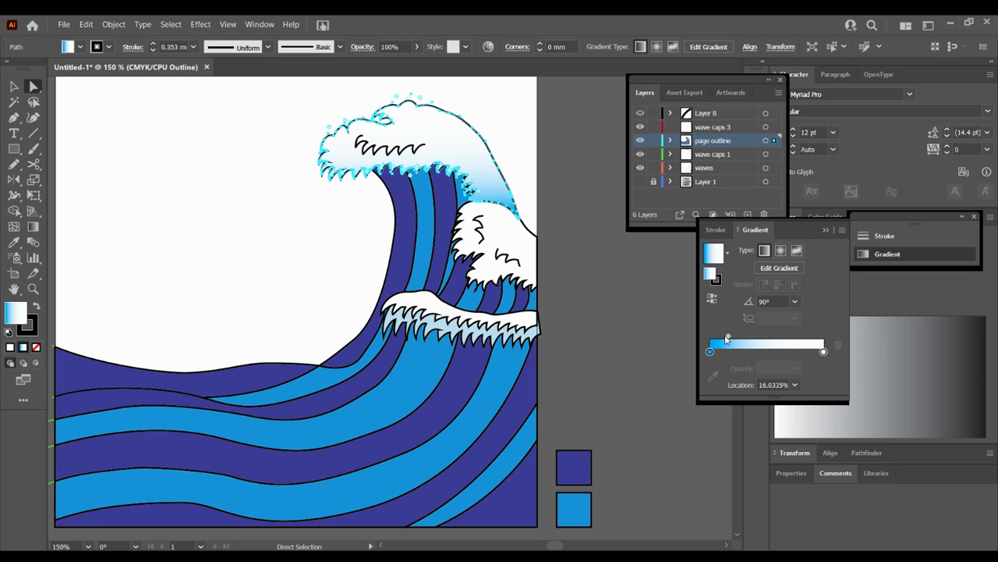
mouse_move(726, 344)
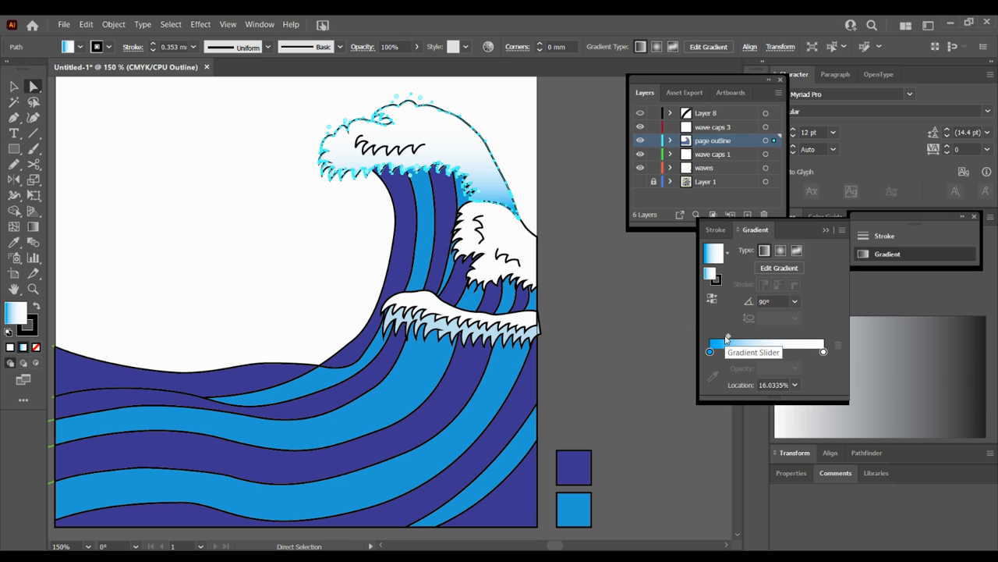
left_click_drag(725, 336, 741, 335)
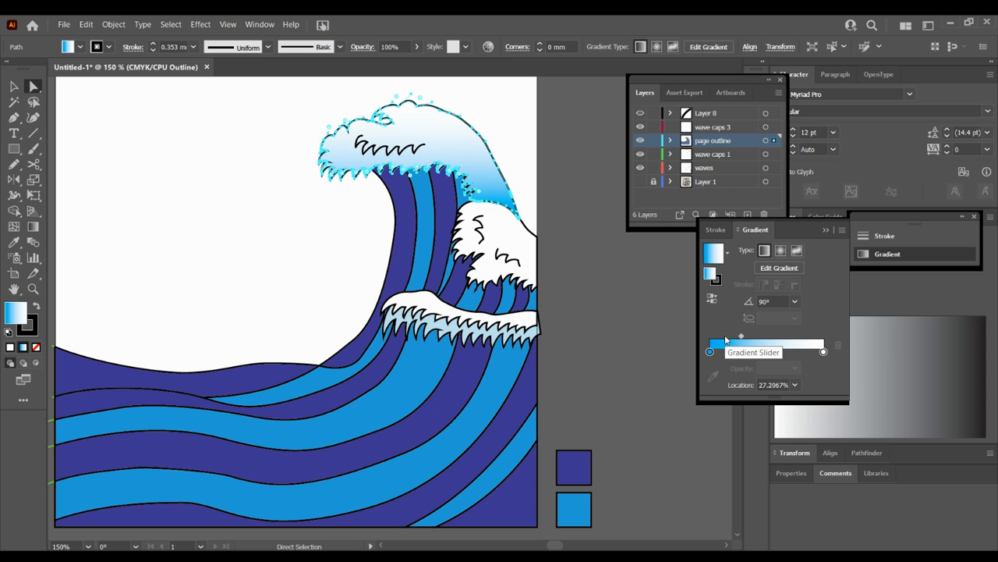
mouse_move(141, 237)
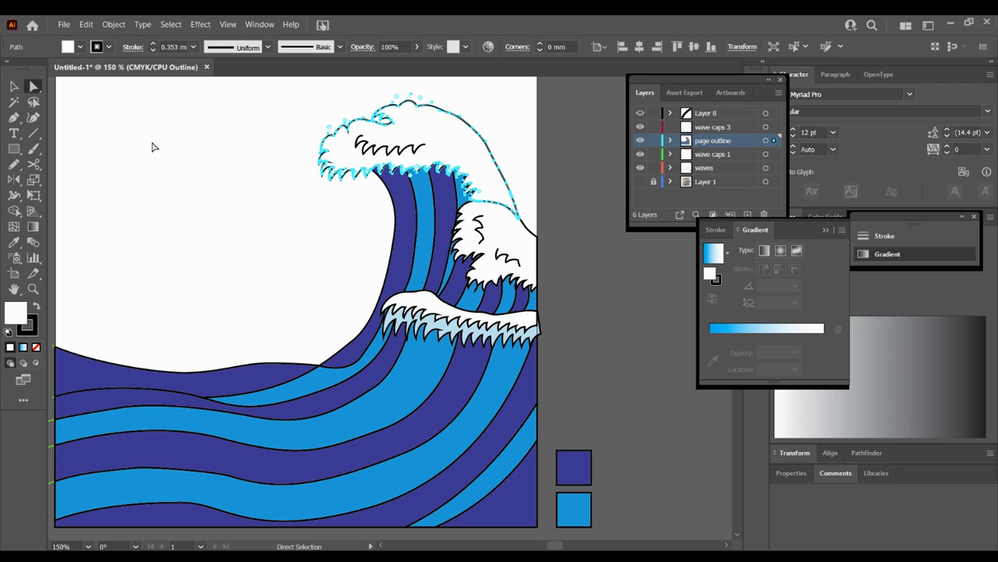
left_click(155, 146)
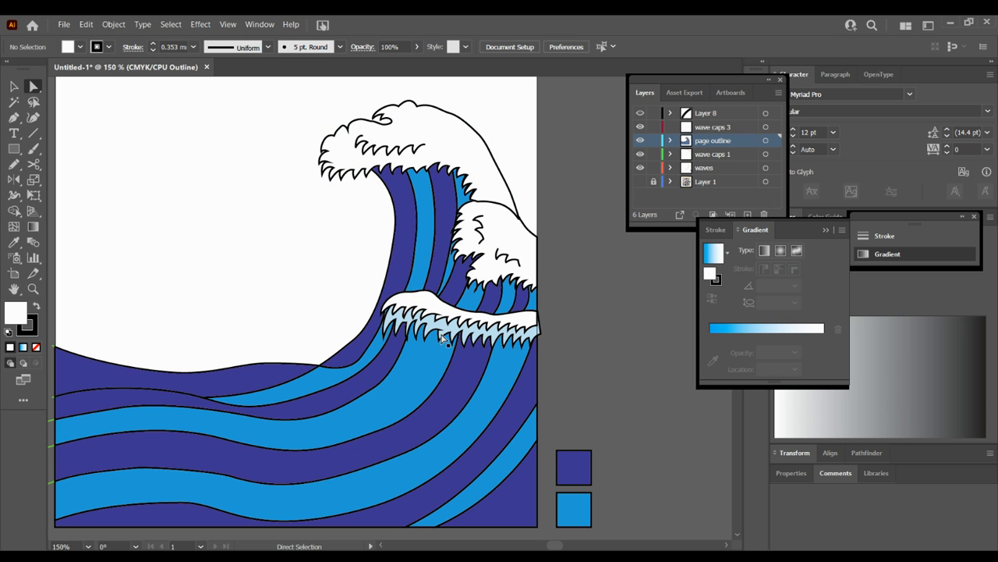
mouse_move(441, 315)
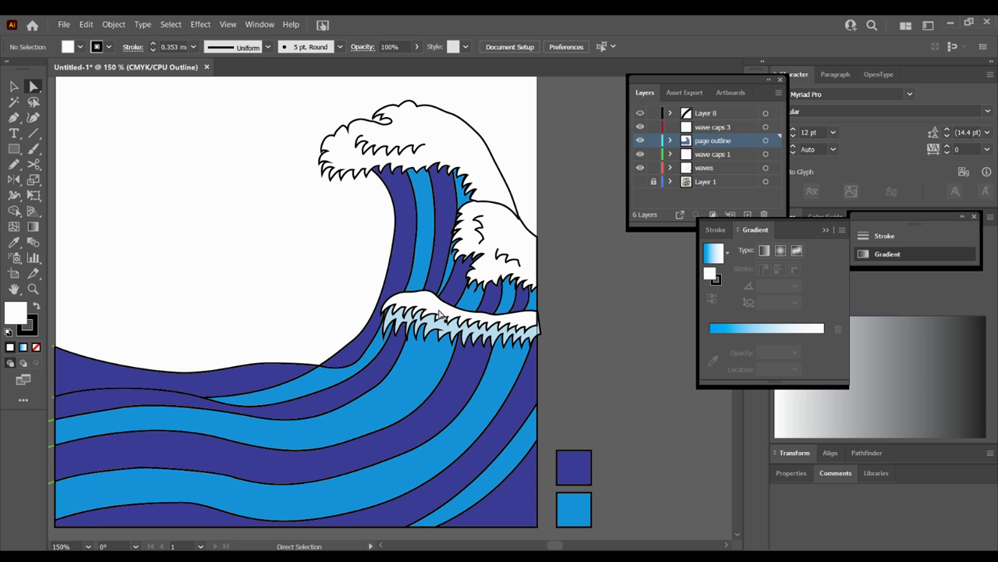
mouse_move(242, 260)
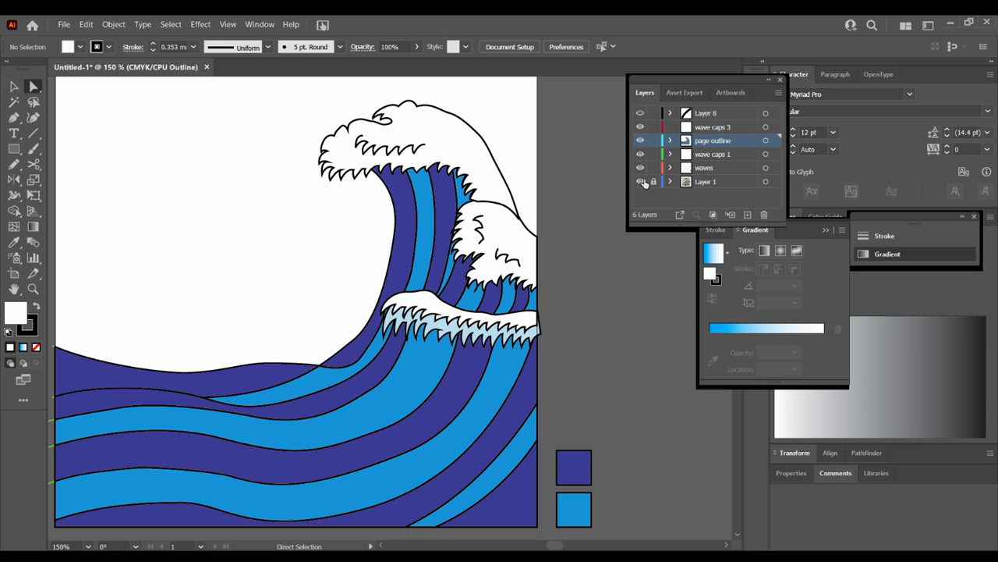
Step: Turn on Layer 1's visibility to reveal the mountain-and-moon crayon sketch
left_click(641, 181)
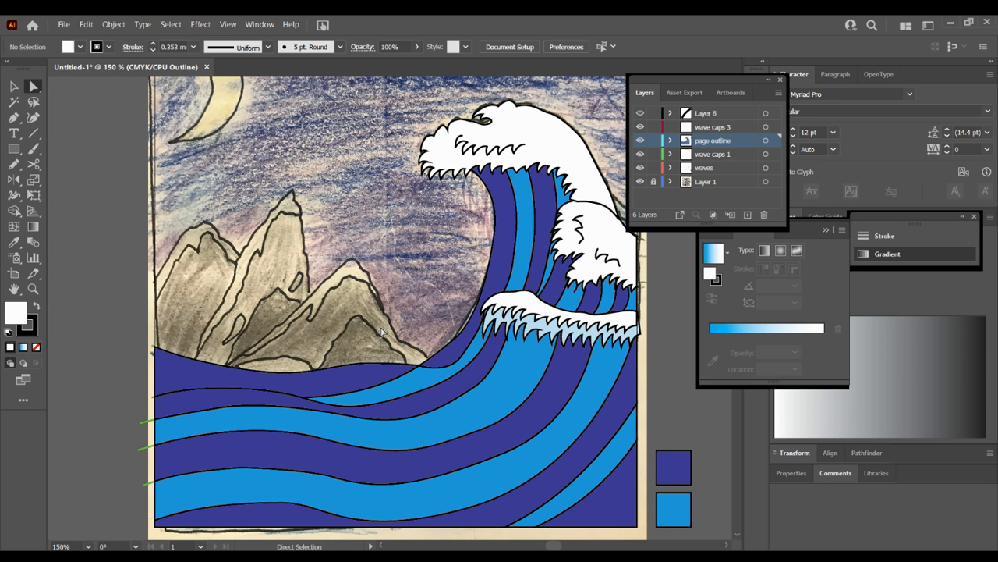
mouse_move(303, 347)
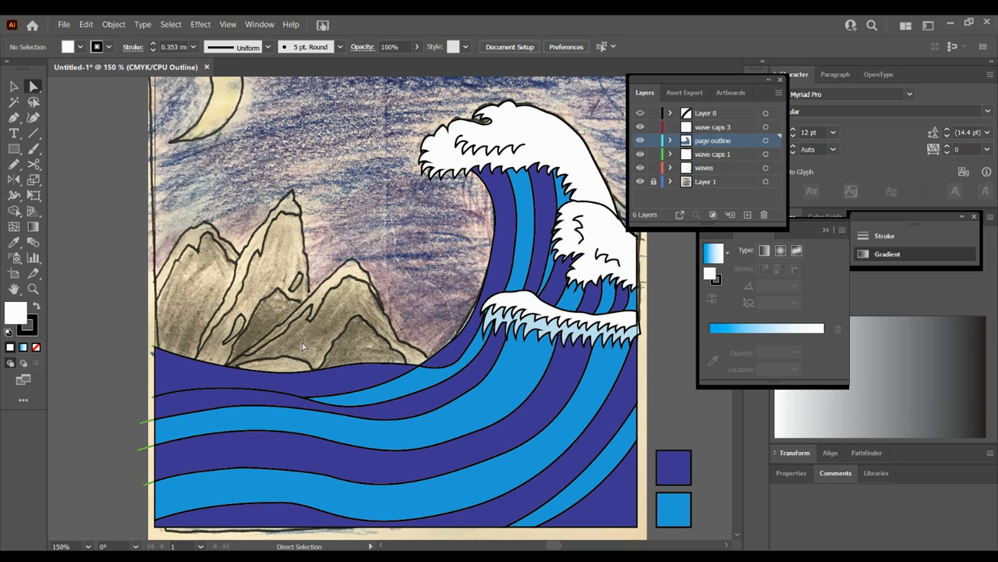
mouse_move(322, 284)
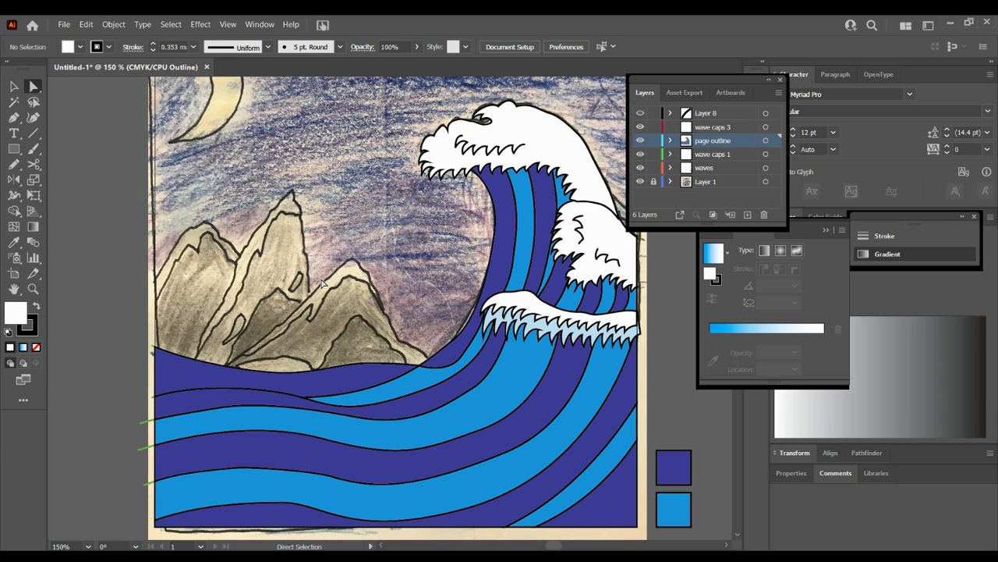
mouse_move(377, 300)
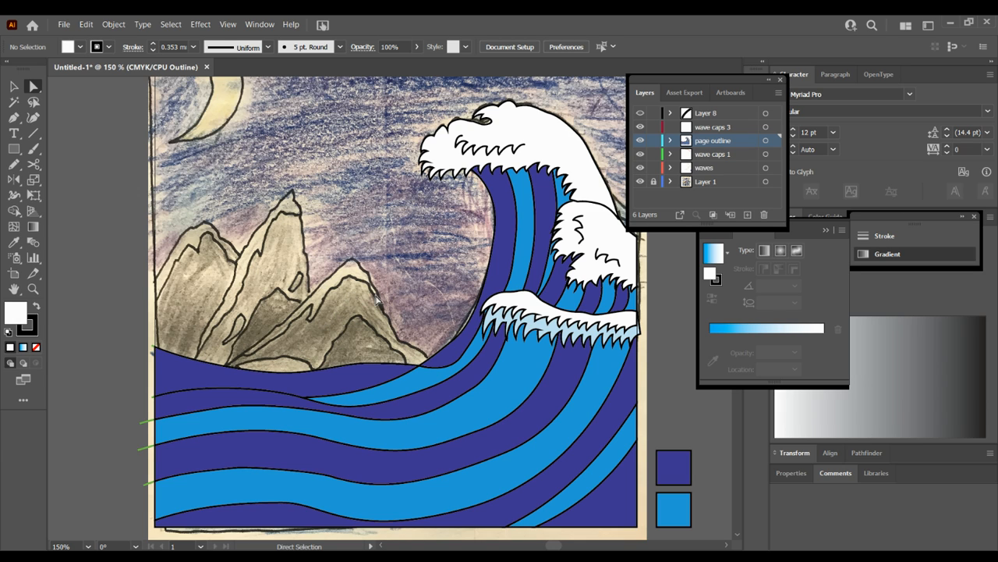
mouse_move(309, 314)
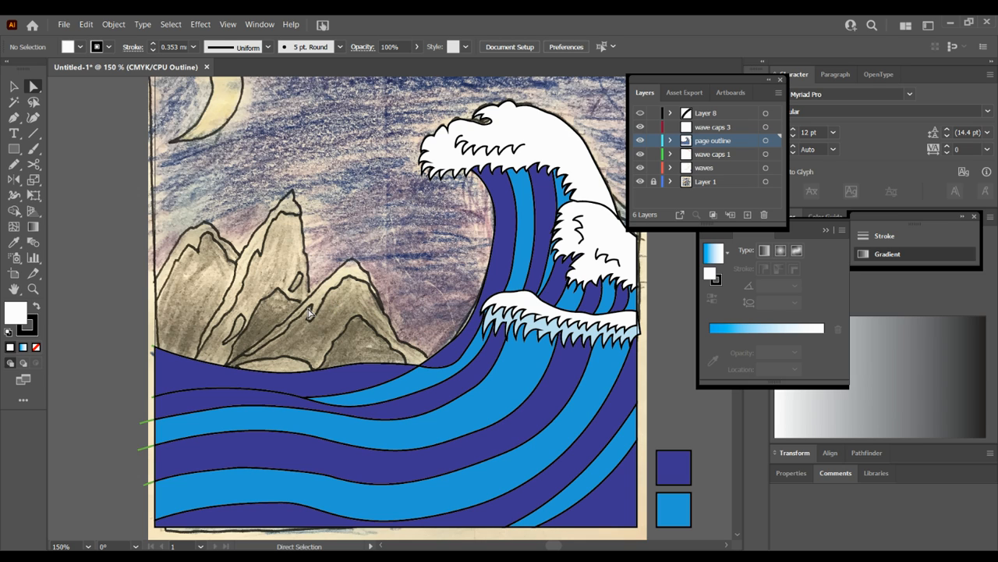
mouse_move(238, 375)
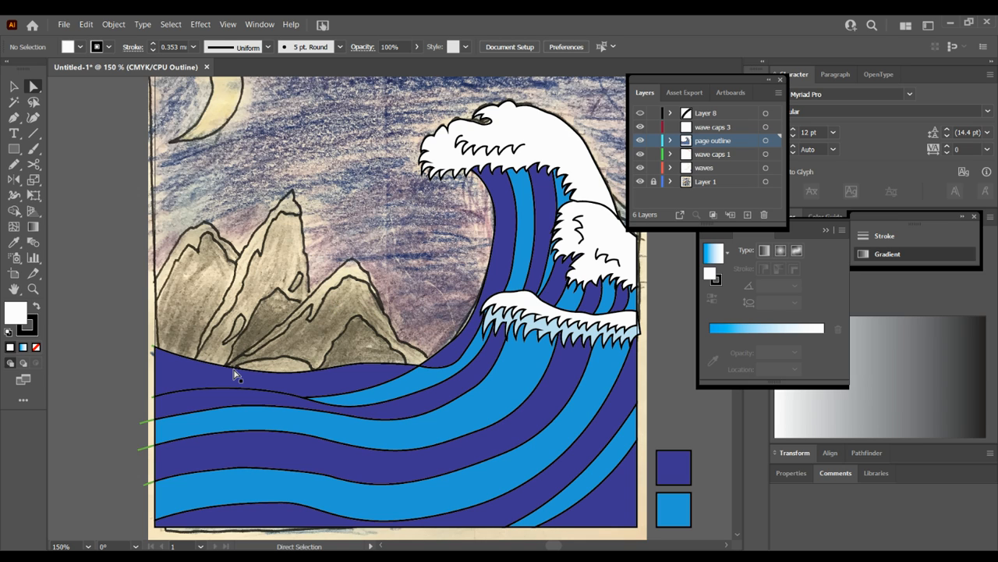
mouse_move(432, 378)
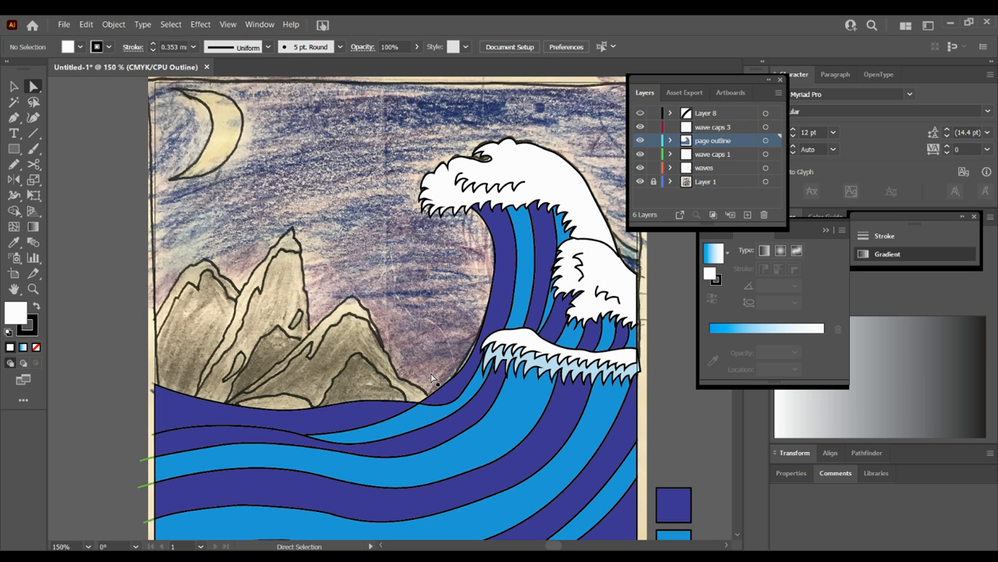
mouse_move(96, 131)
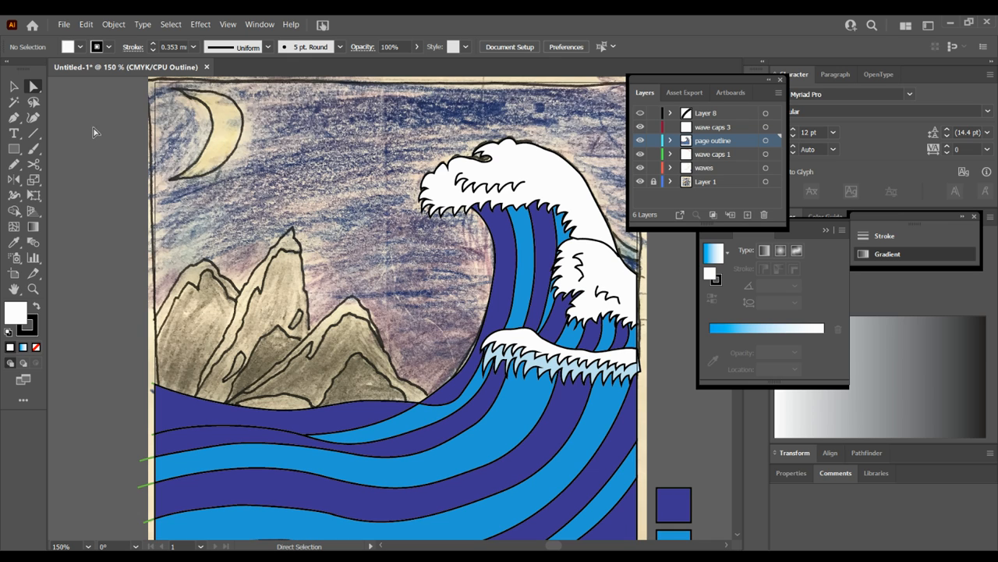